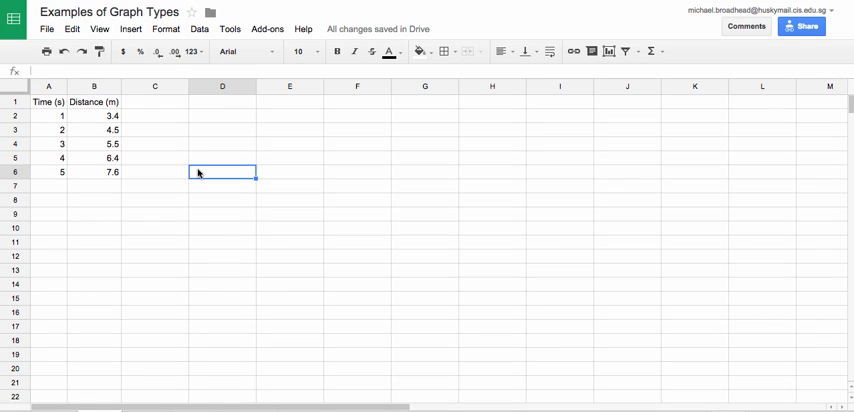
mouse_move(54, 103)
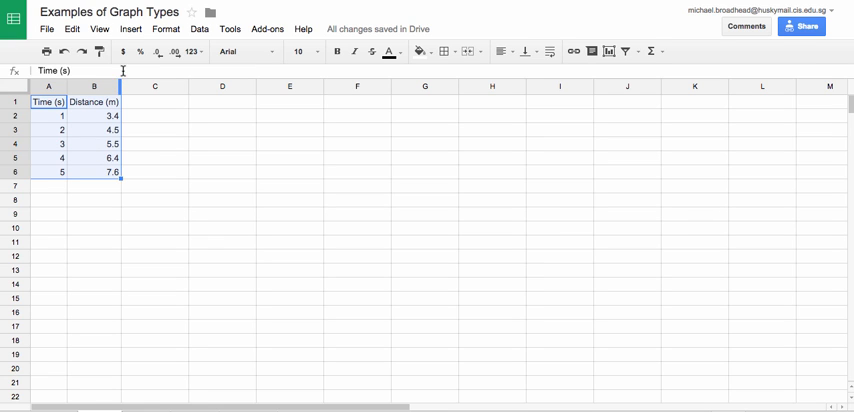
- Insert a chart from the time and distance data and change its type to Scatter
click(131, 28)
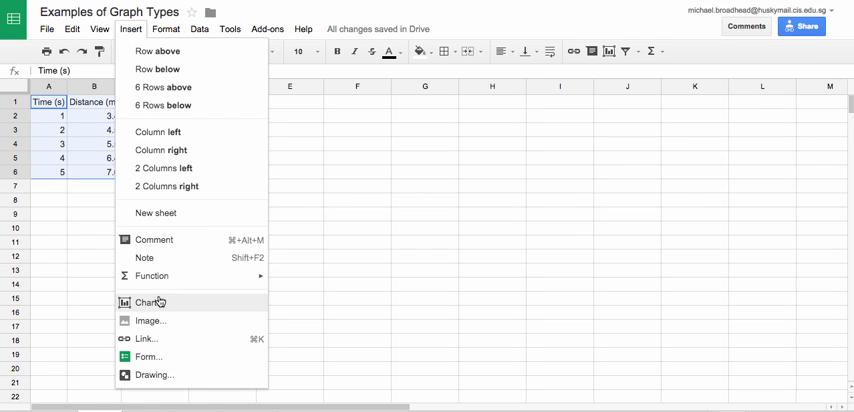
click(147, 302)
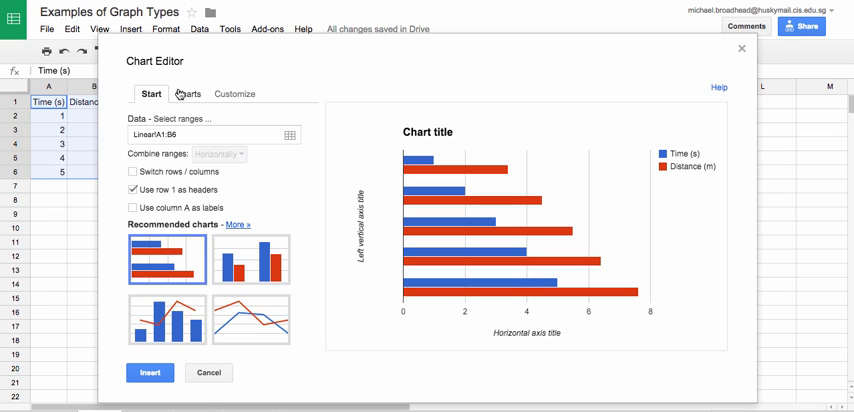
click(187, 93)
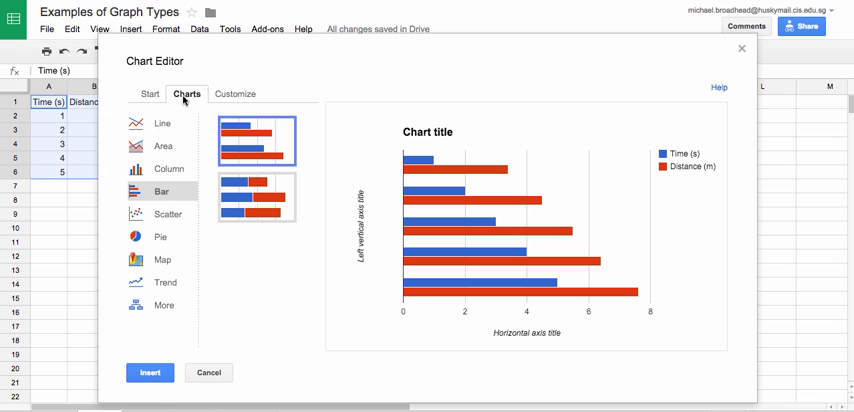
click(168, 213)
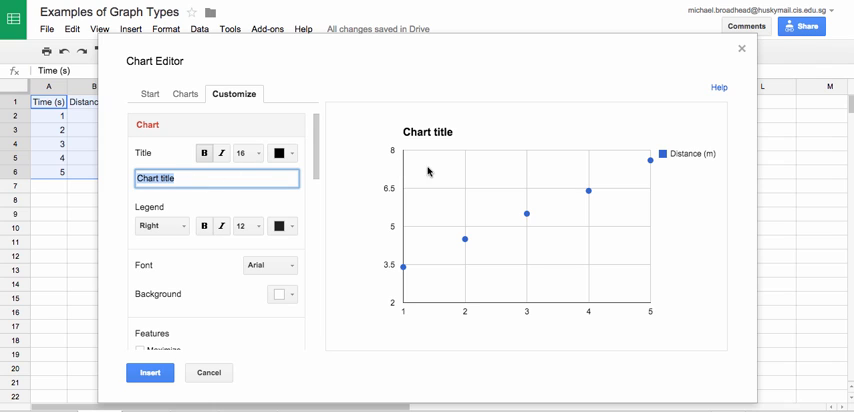
- Set the chart title to 'Figure 1: Distance Vs Time Graph'
text(Figure)
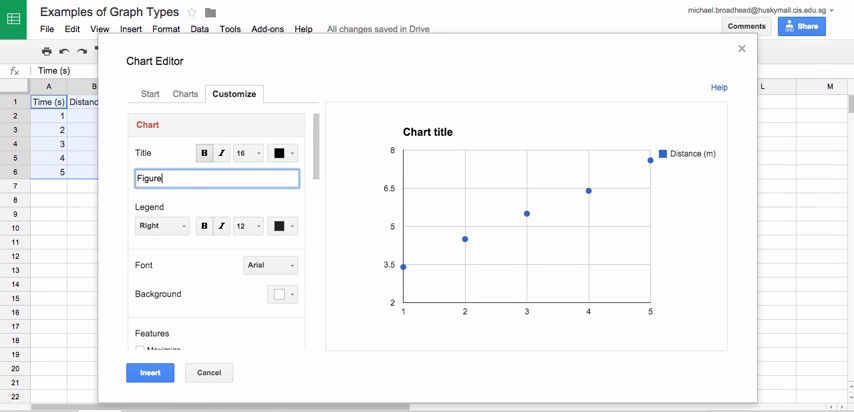
text(1:)
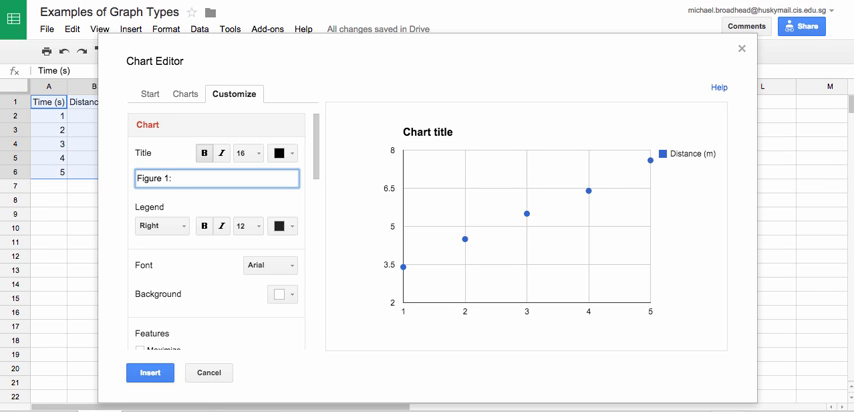
text(Vs)
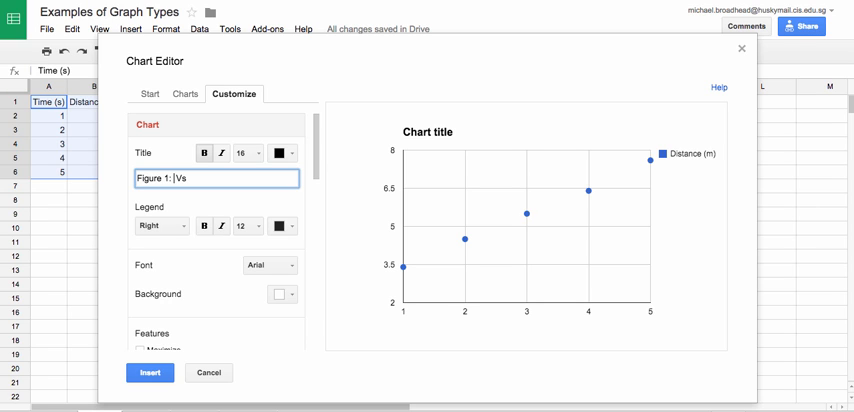
text(Distance)
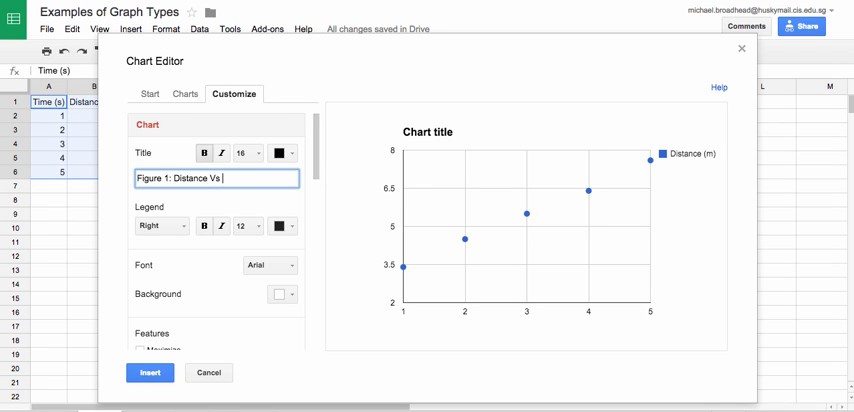
text(Time)
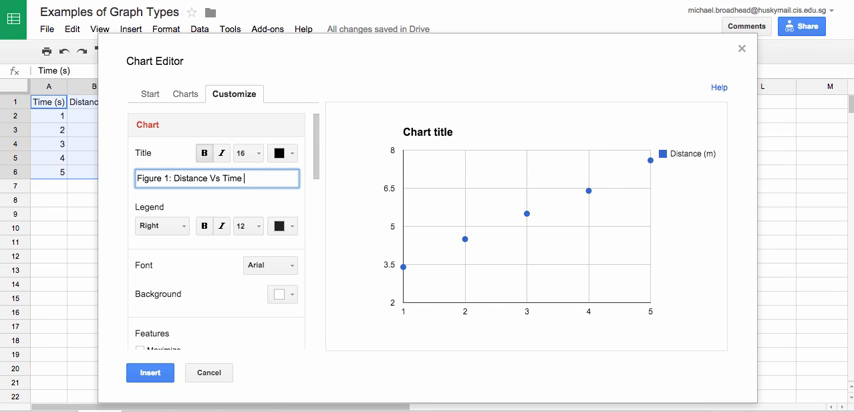
text(Graph)
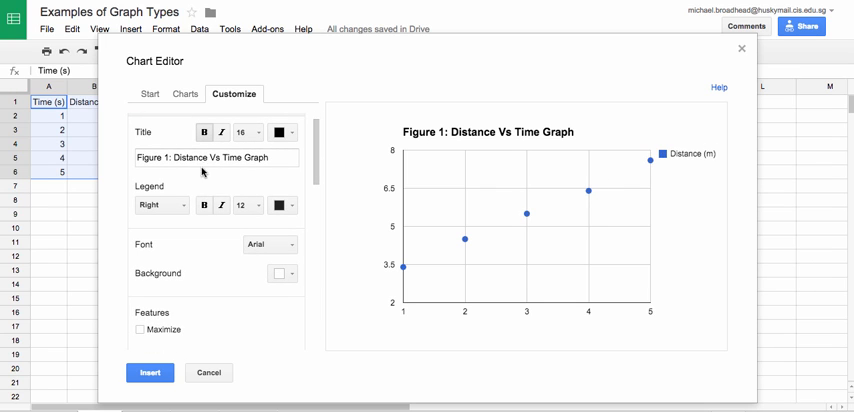
- Set the chart legend to None and scroll down to the horizontal axis settings
click(157, 205)
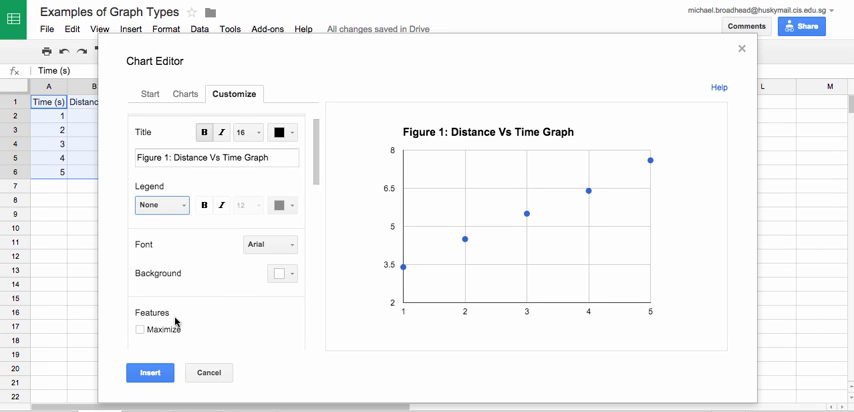
mouse_move(321, 148)
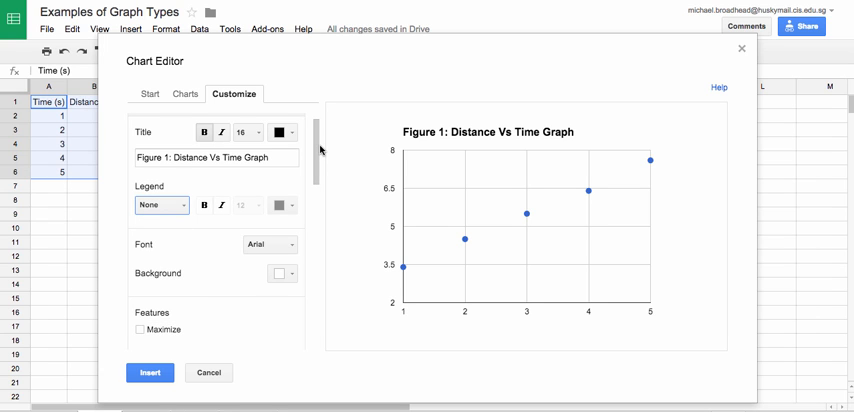
scroll(down, 3)
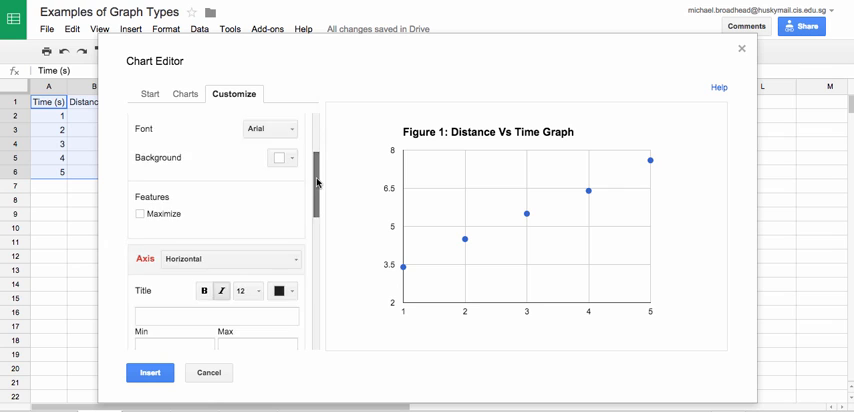
scroll(down, 3)
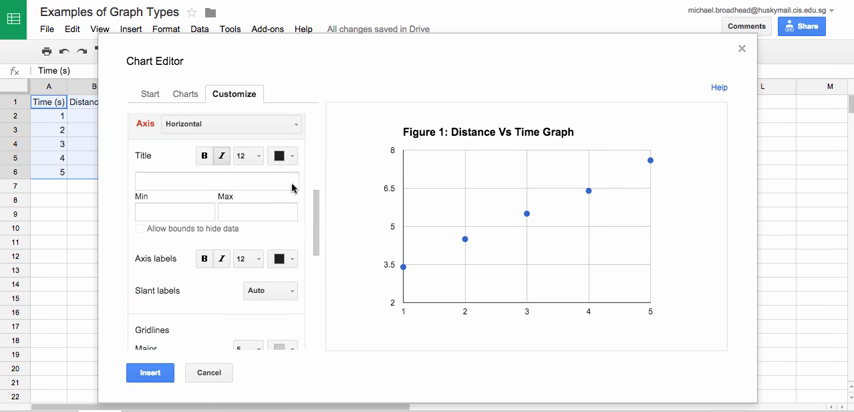
mouse_move(523, 323)
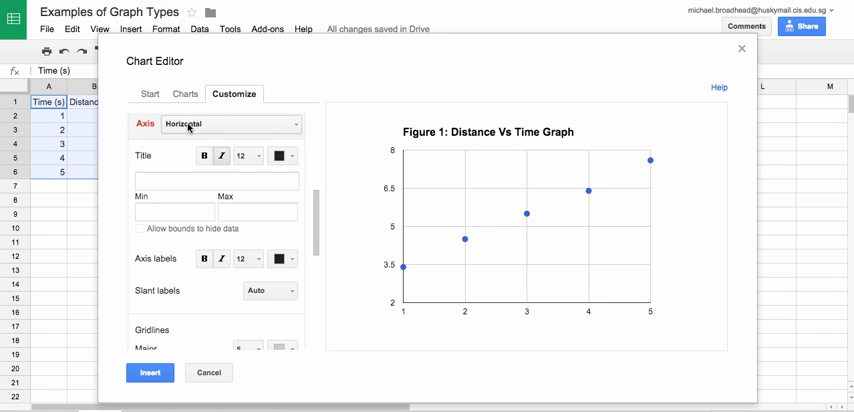
mouse_move(210, 188)
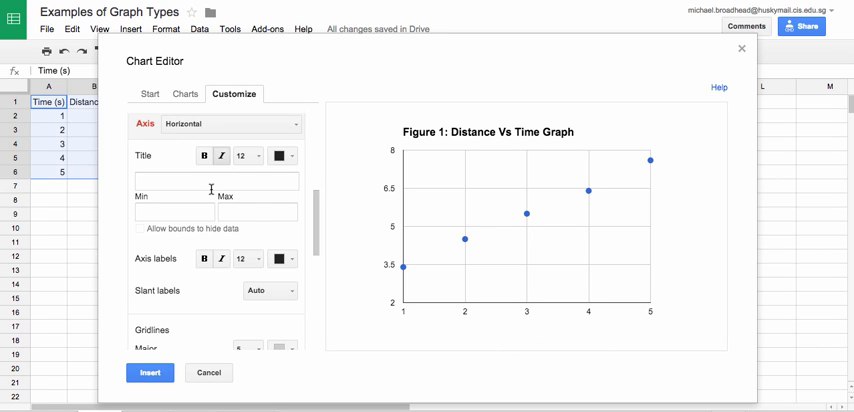
- Title the horizontal axis 'Time (s)' with minimum 0 and maximum 6
click(214, 181)
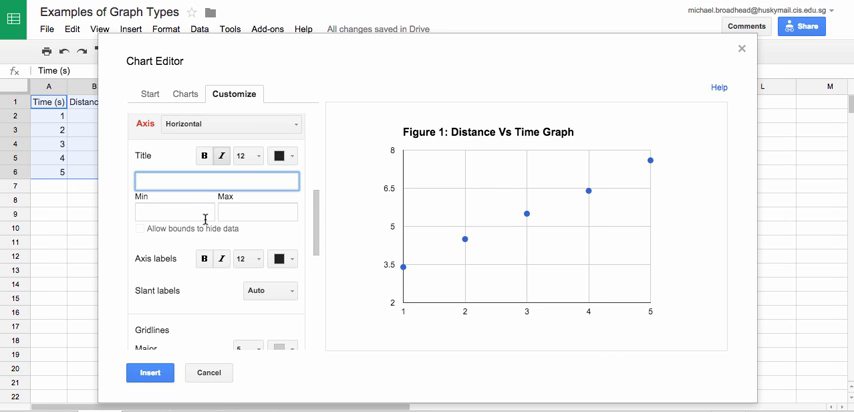
mouse_move(214, 183)
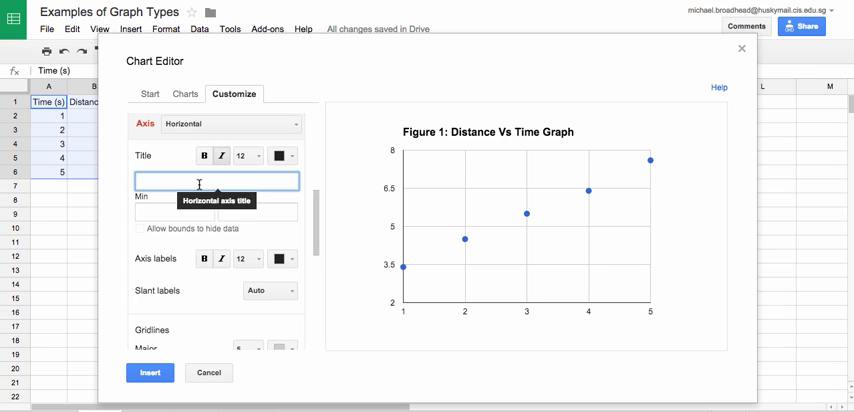
text(Time (s))
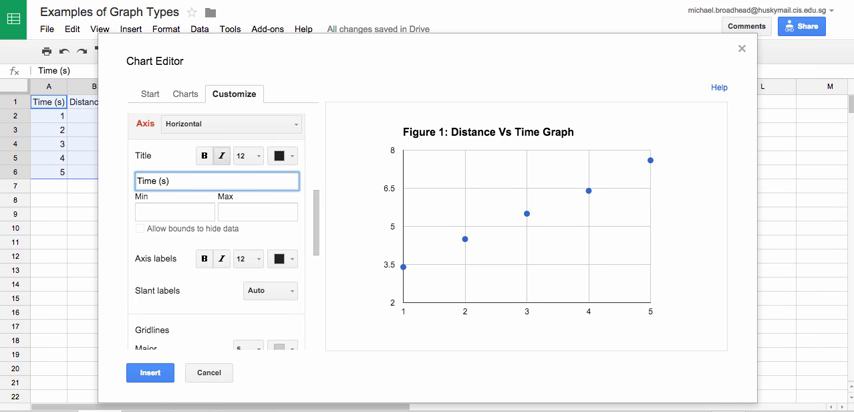
click(172, 211)
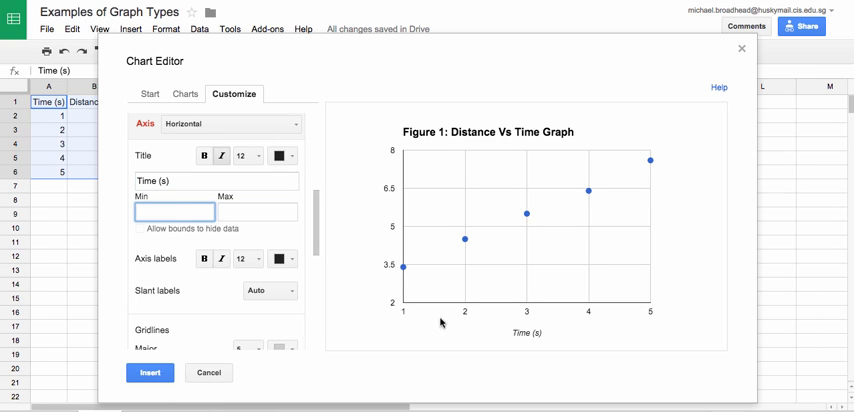
mouse_move(405, 269)
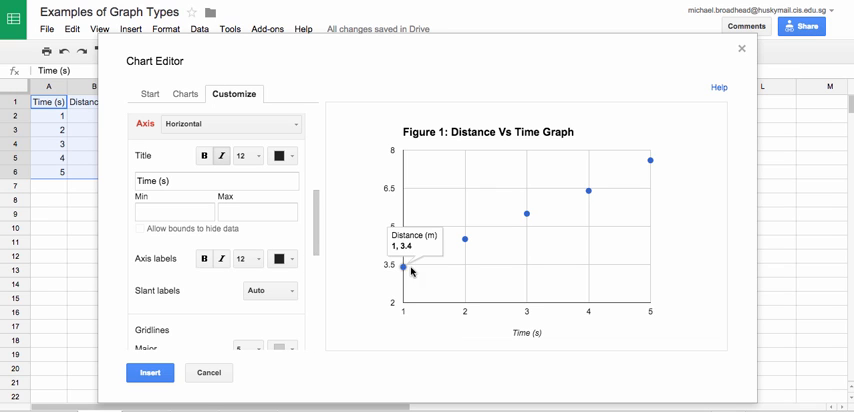
mouse_move(489, 293)
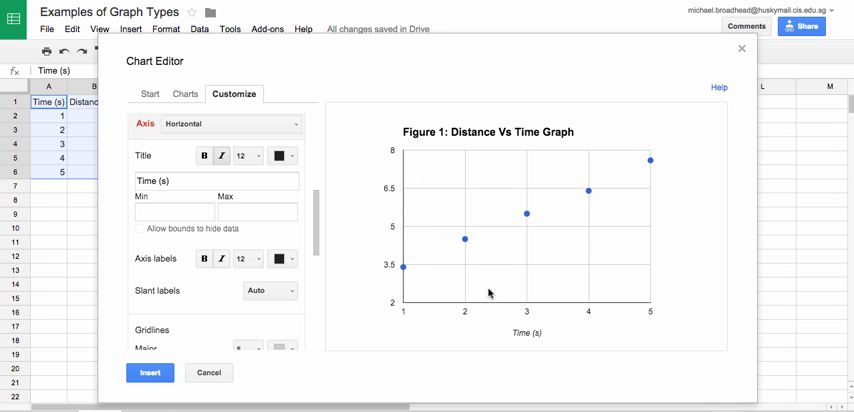
mouse_move(506, 331)
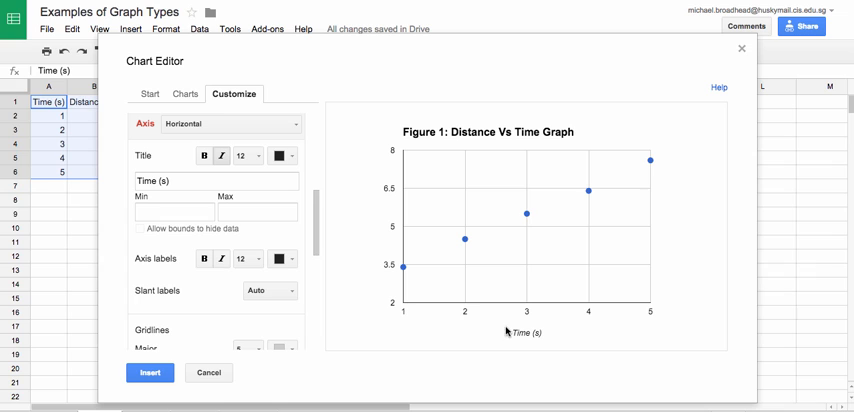
mouse_move(403, 270)
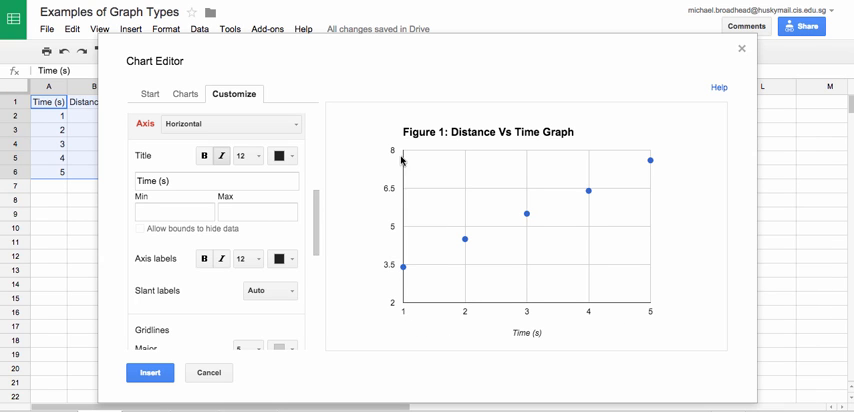
mouse_move(655, 315)
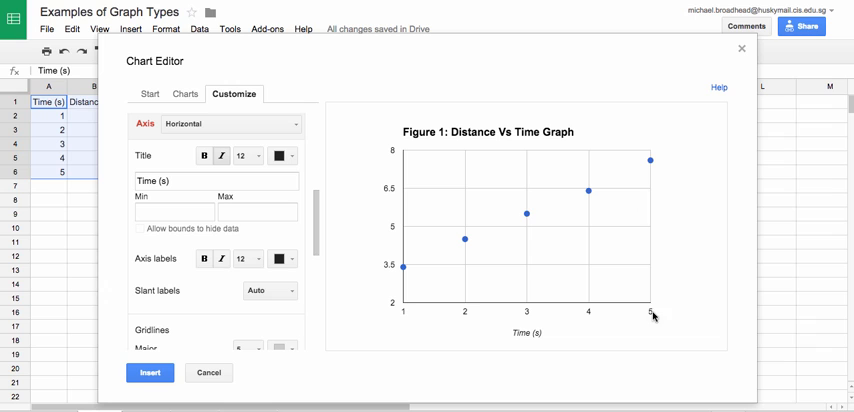
mouse_move(434, 327)
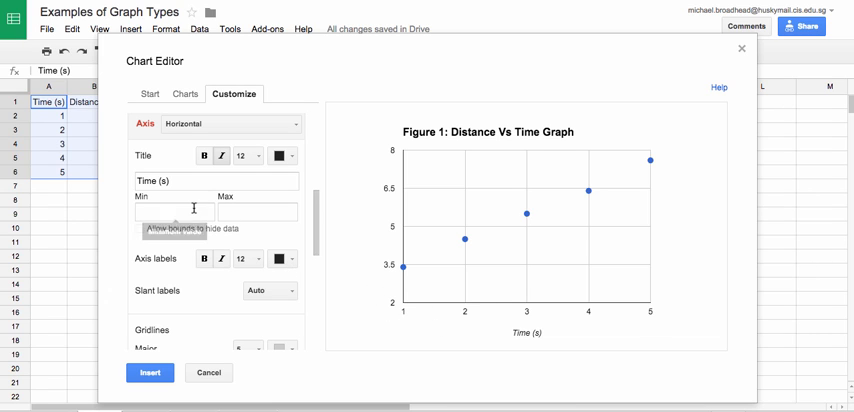
click(172, 211)
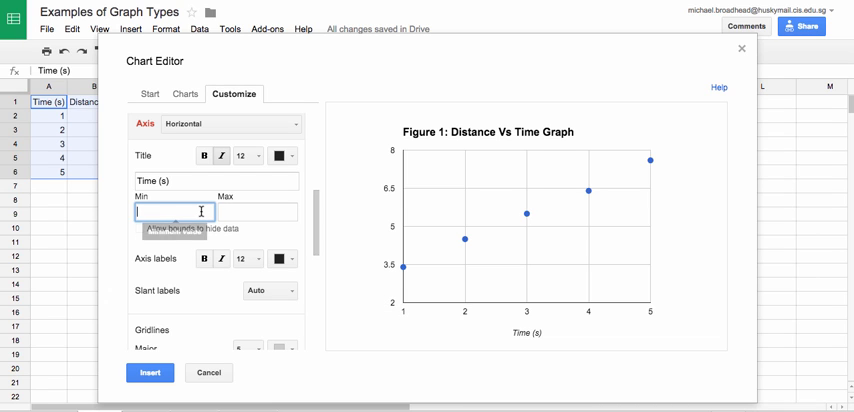
text(0)
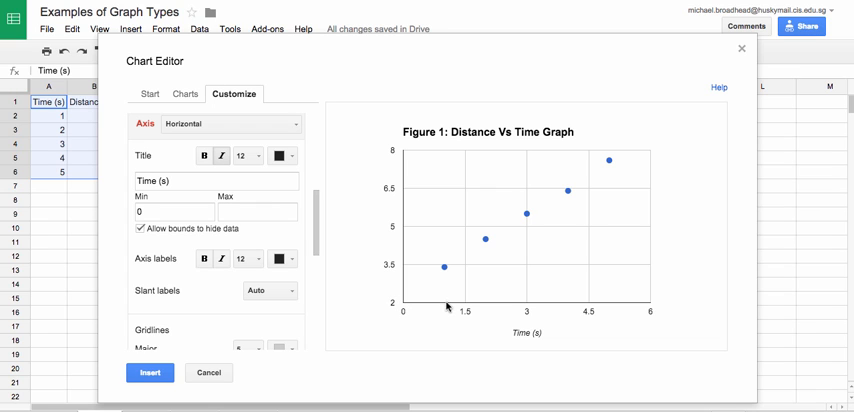
mouse_move(404, 272)
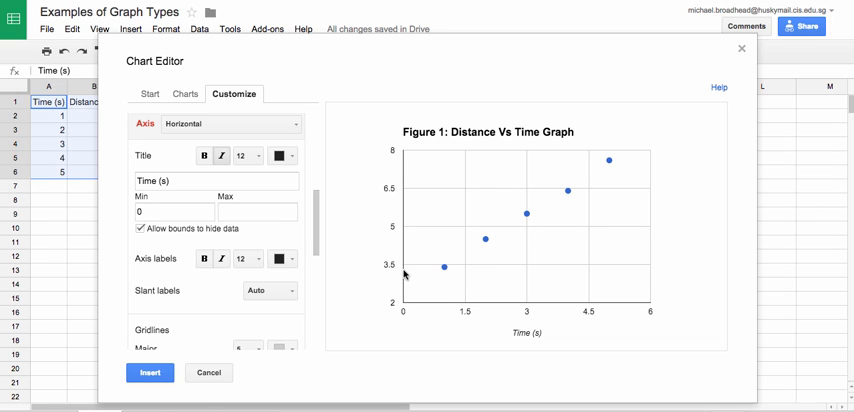
click(257, 211)
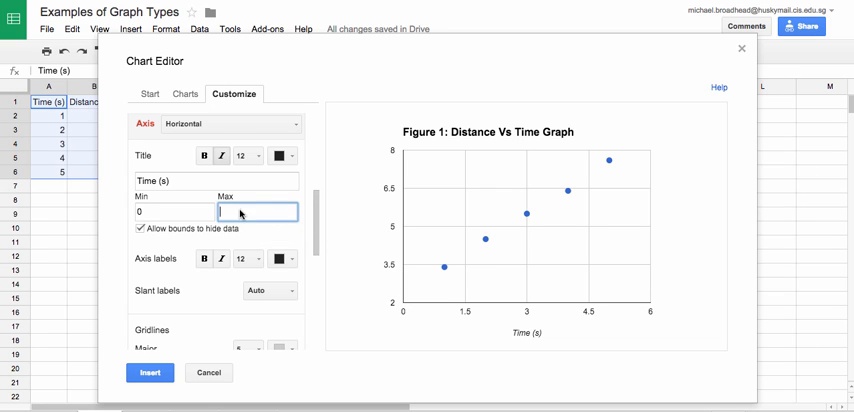
mouse_move(646, 246)
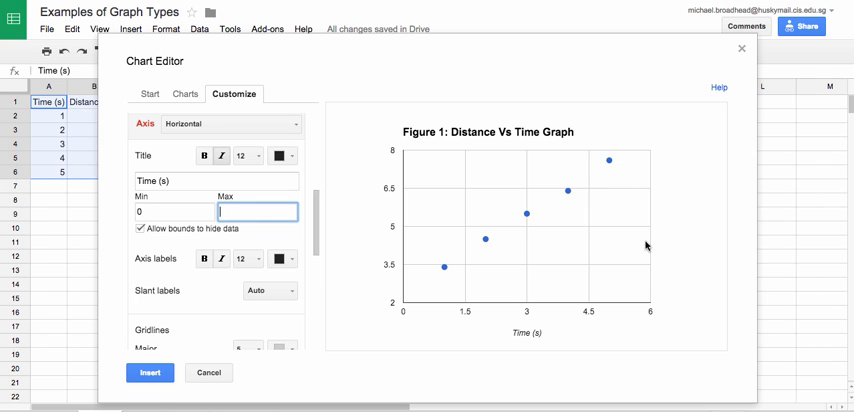
mouse_move(252, 247)
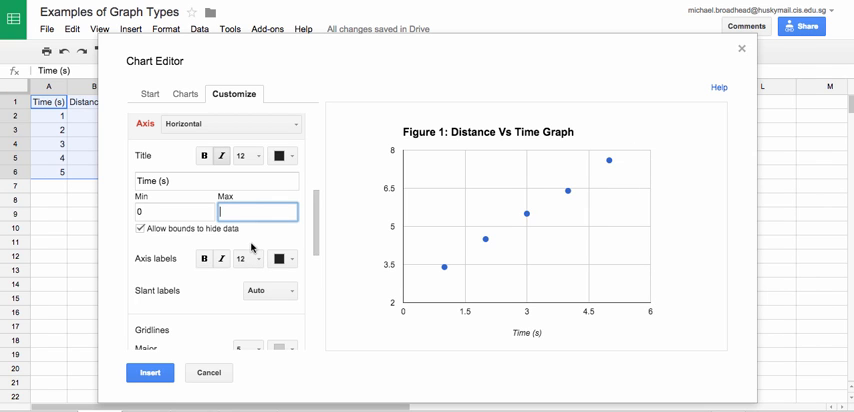
text(6)
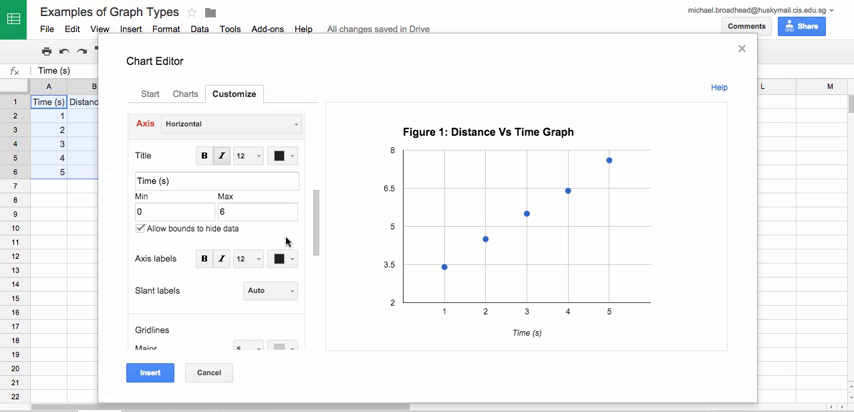
scroll(down, 3)
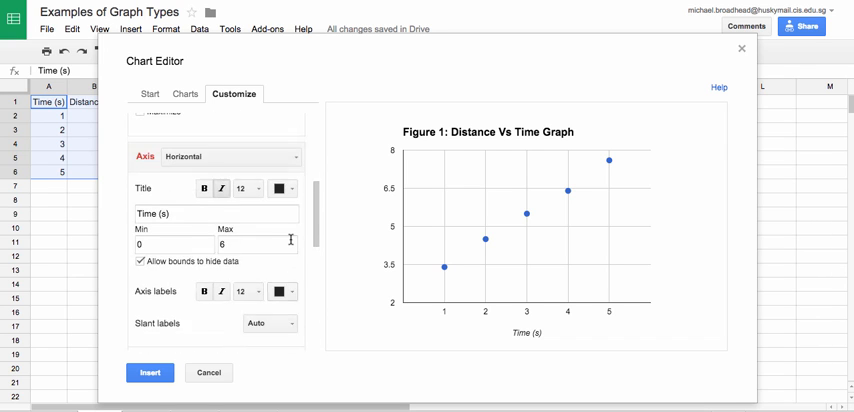
scroll(down, 3)
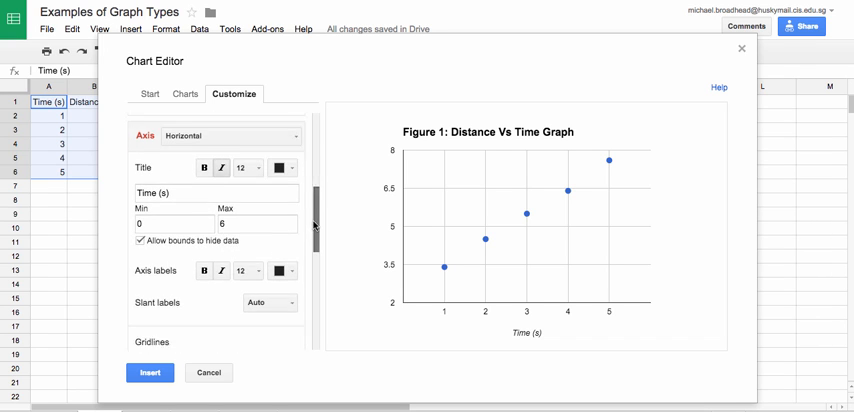
scroll(down, 3)
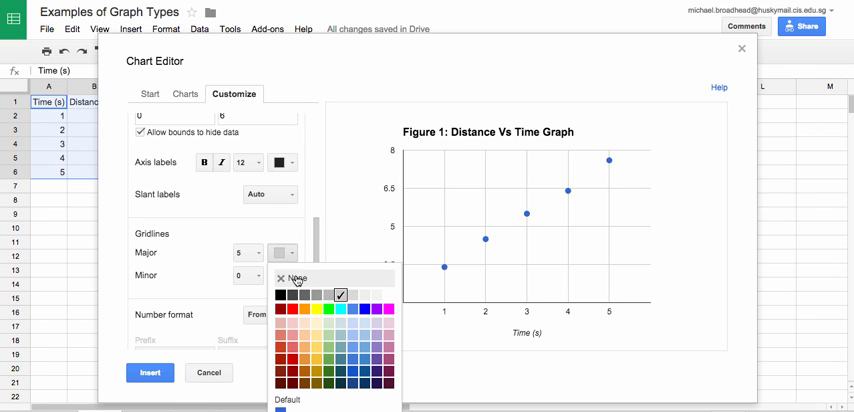
- Set the horizontal axis major gridline colour to None
click(291, 278)
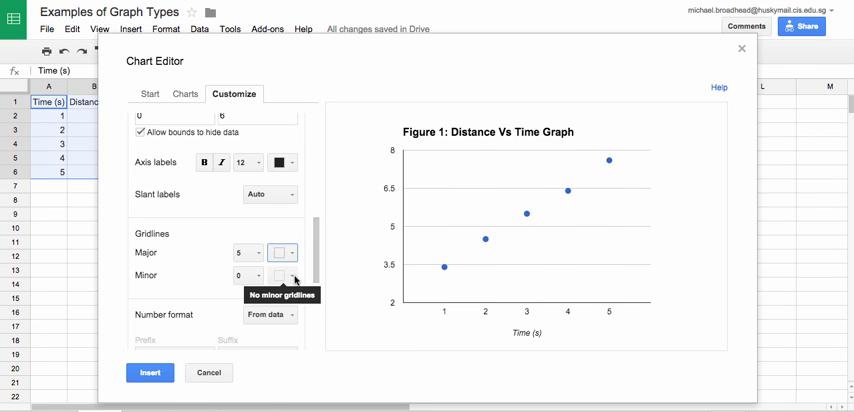
mouse_move(463, 218)
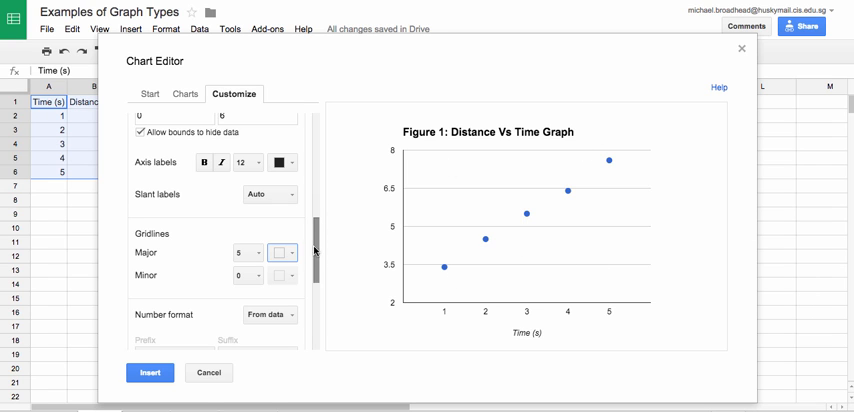
scroll(up, 3)
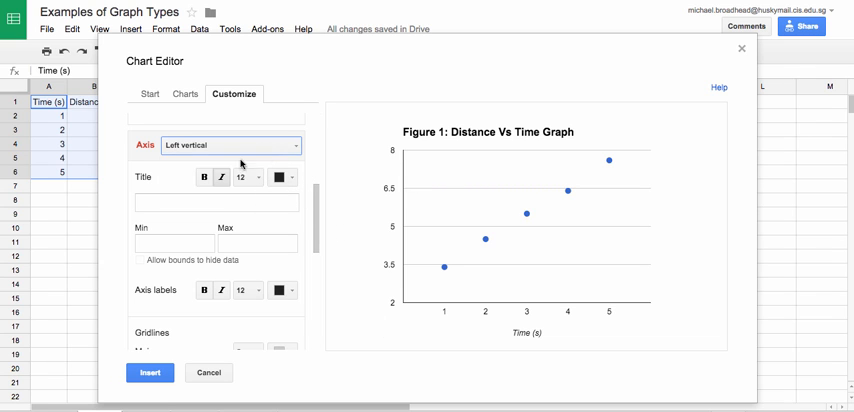
- Enter 'Distance (m)' as the left vertical axis title
click(216, 202)
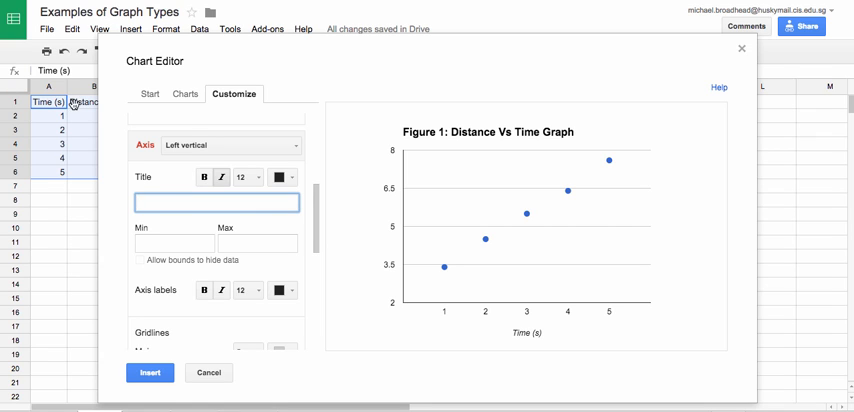
text(Distance ()
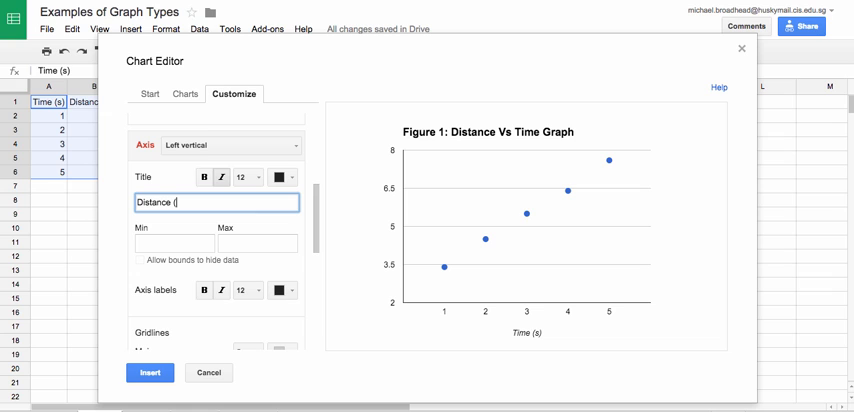
text(m))
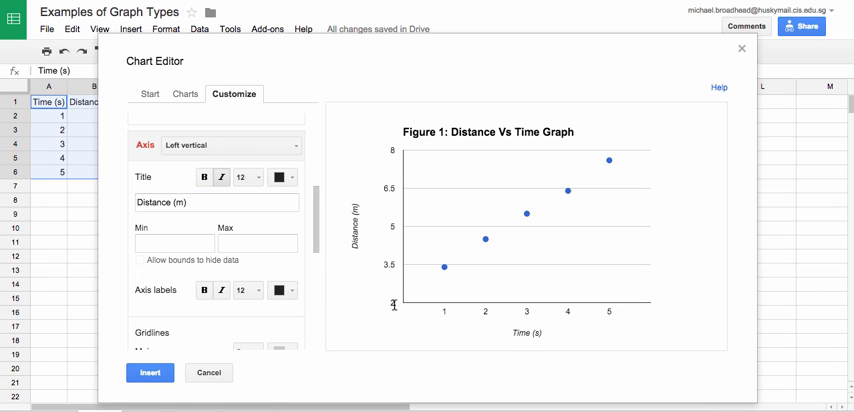
mouse_move(610, 163)
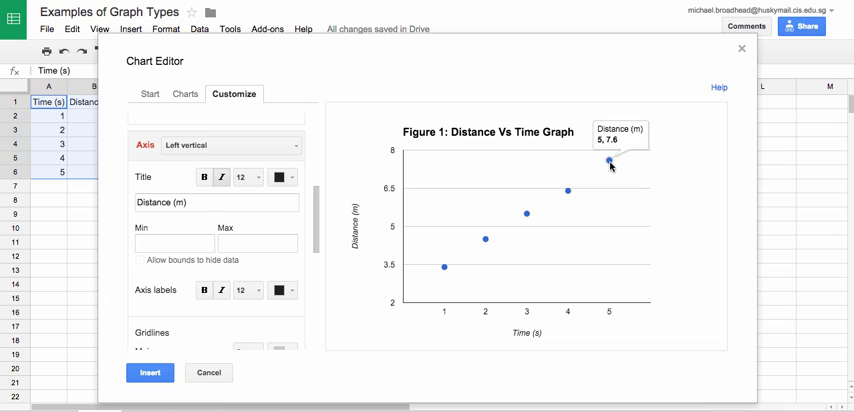
mouse_move(431, 287)
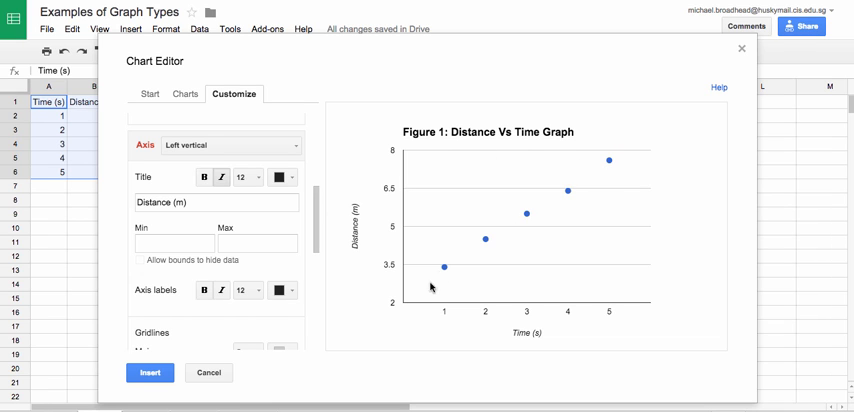
mouse_move(609, 162)
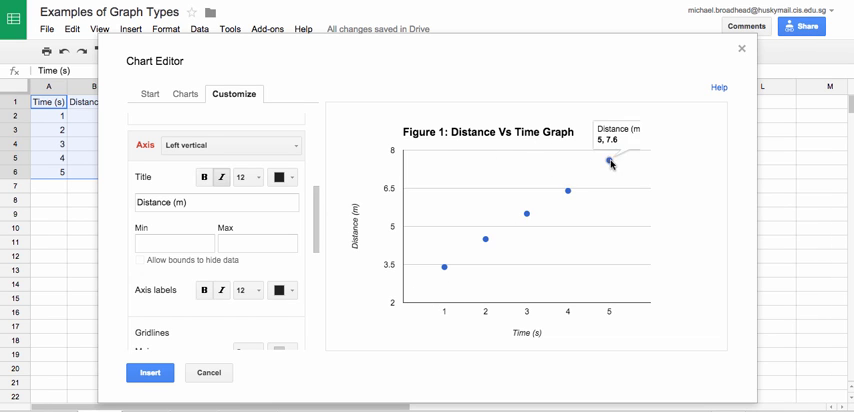
- Set the vertical Distance axis maximum to 8.5
click(258, 243)
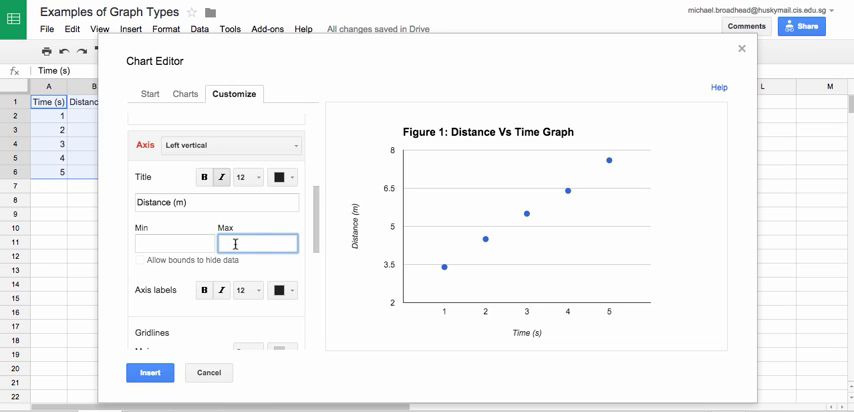
text(8.5)
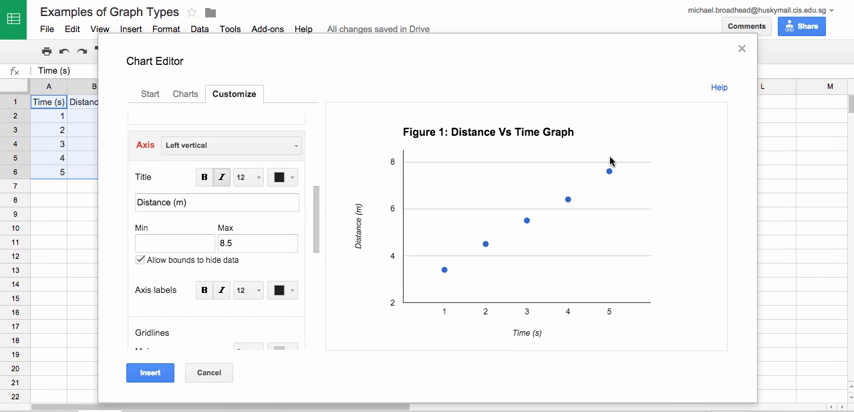
mouse_move(437, 285)
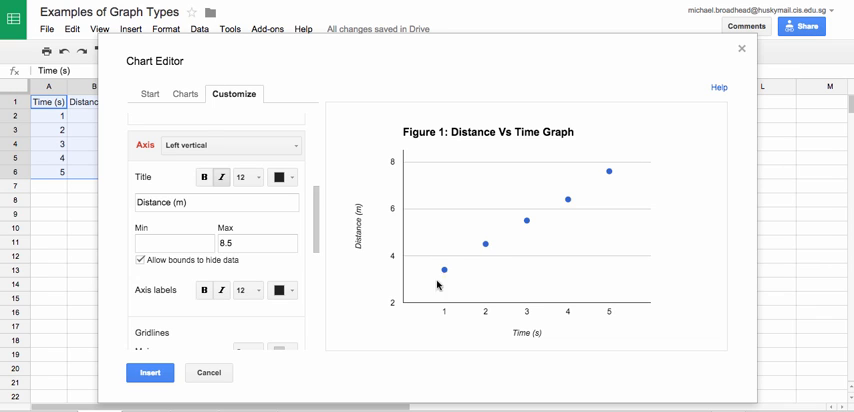
mouse_move(444, 291)
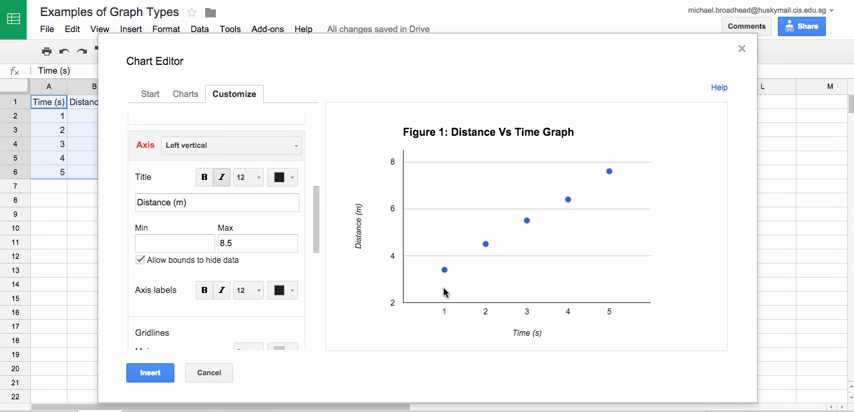
mouse_move(180, 238)
text(0)
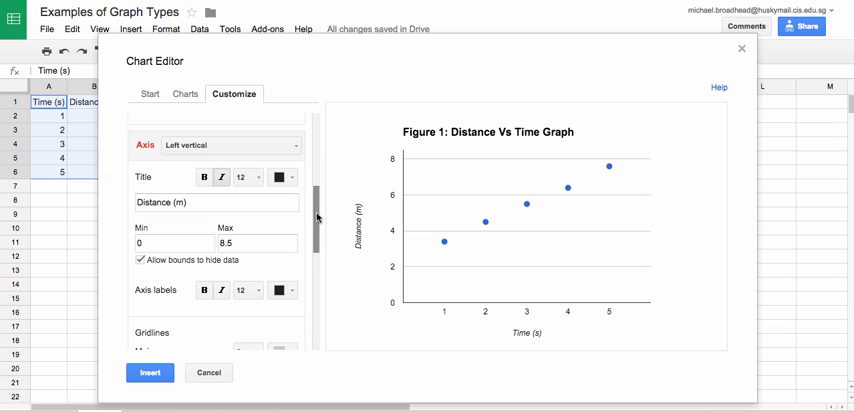
- Set the vertical axis major gridline colour to None
scroll(down, 3)
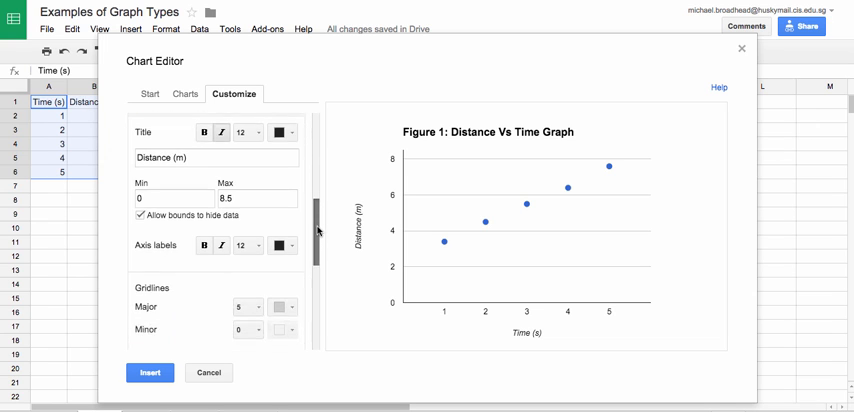
click(285, 279)
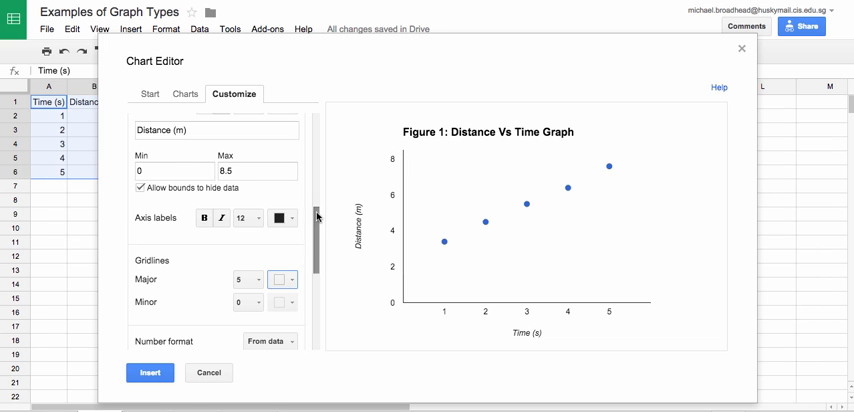
scroll(down, 3)
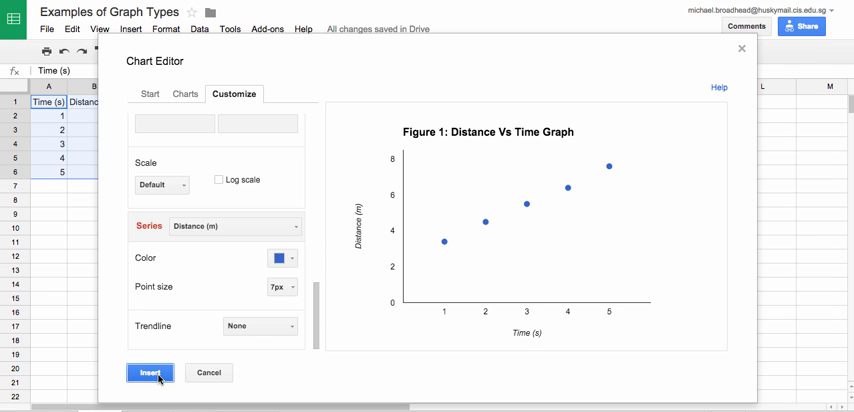
- Insert the finished chart into the sheet and open its options menu
click(150, 372)
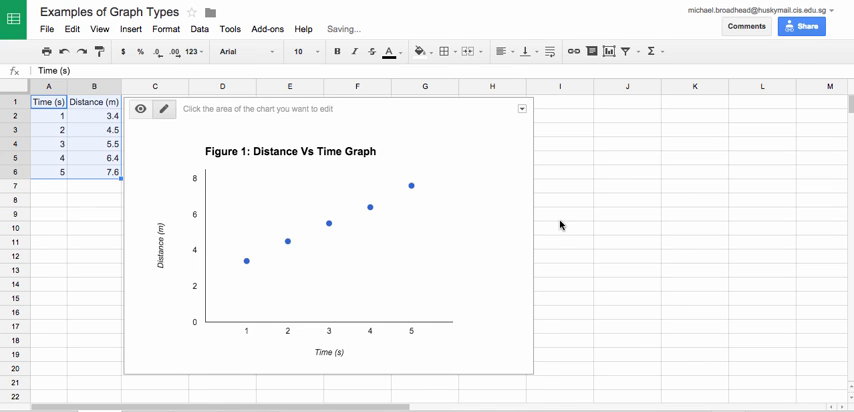
click(521, 109)
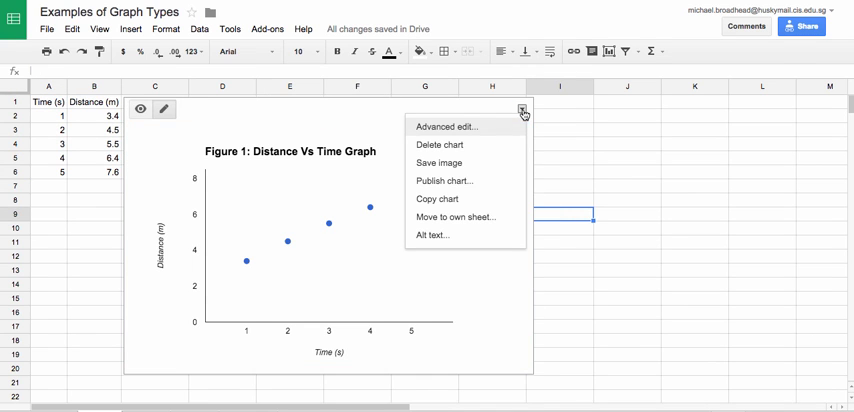
mouse_move(489, 163)
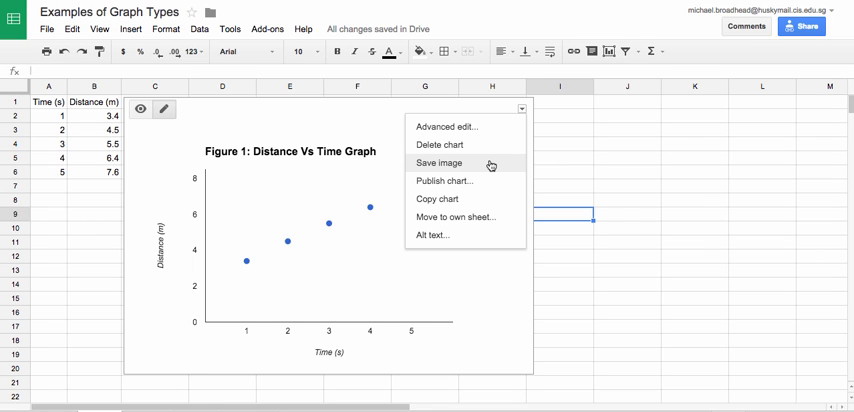
mouse_move(540, 166)
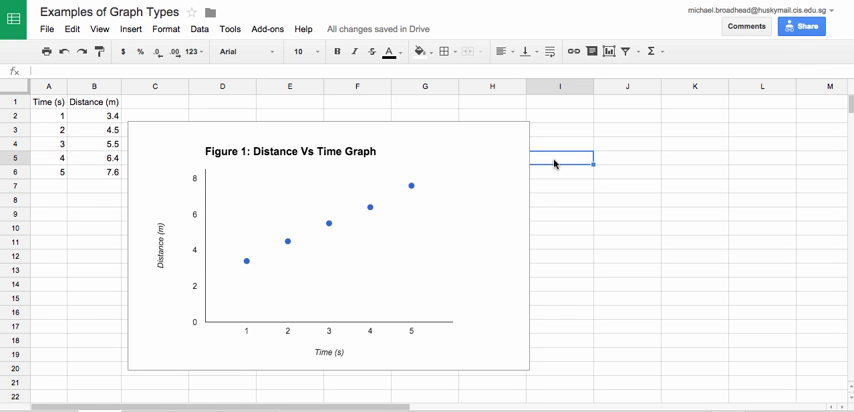
mouse_move(338, 239)
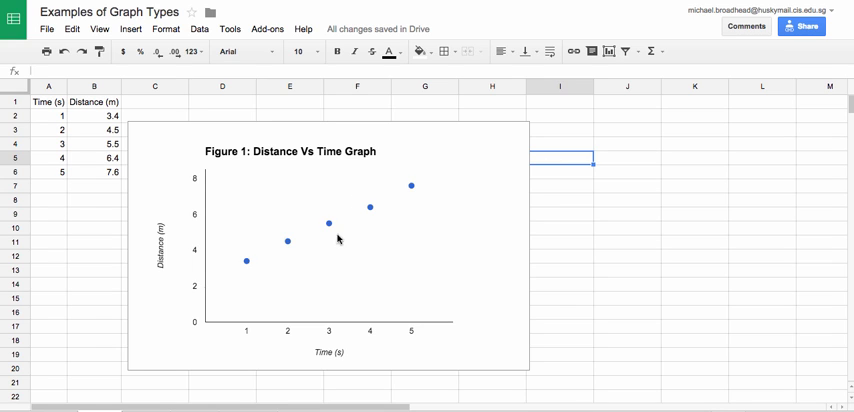
mouse_move(222, 314)
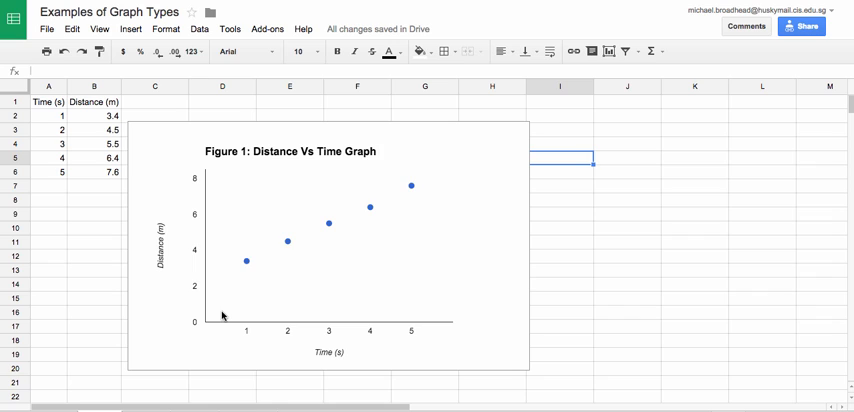